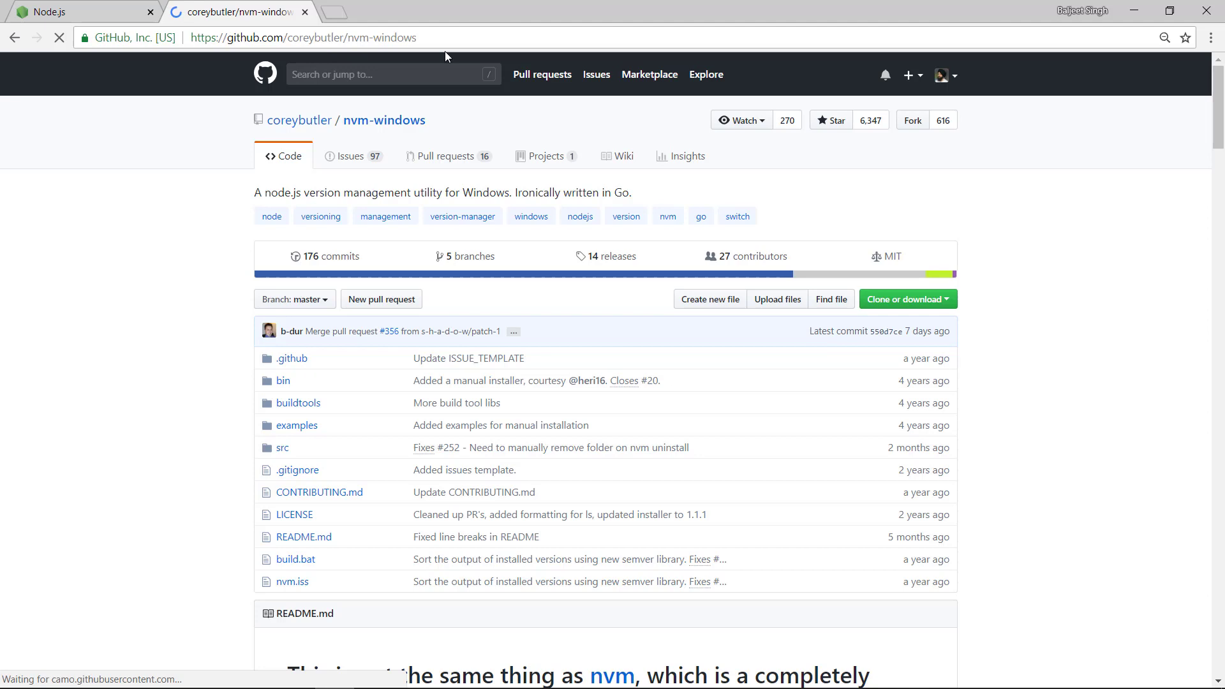
pyautogui.moveTo(497, 171)
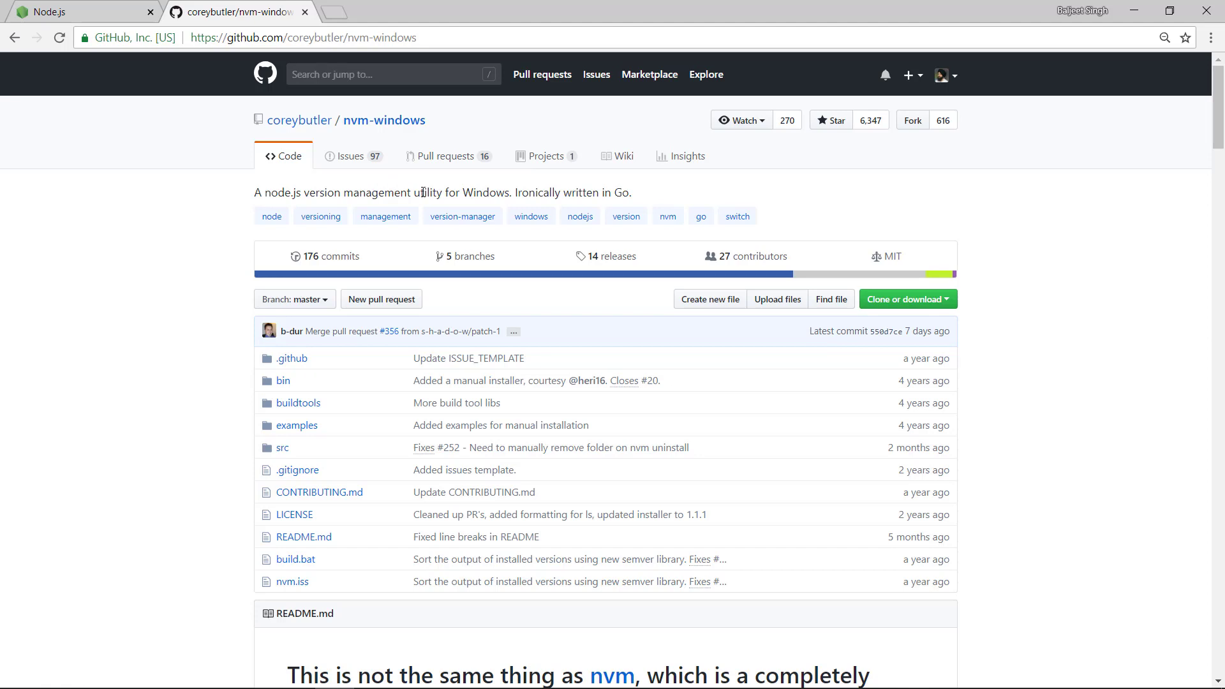
# Step: Open the nvm-windows releases page via the '14 releases' link
pyautogui.click(613, 256)
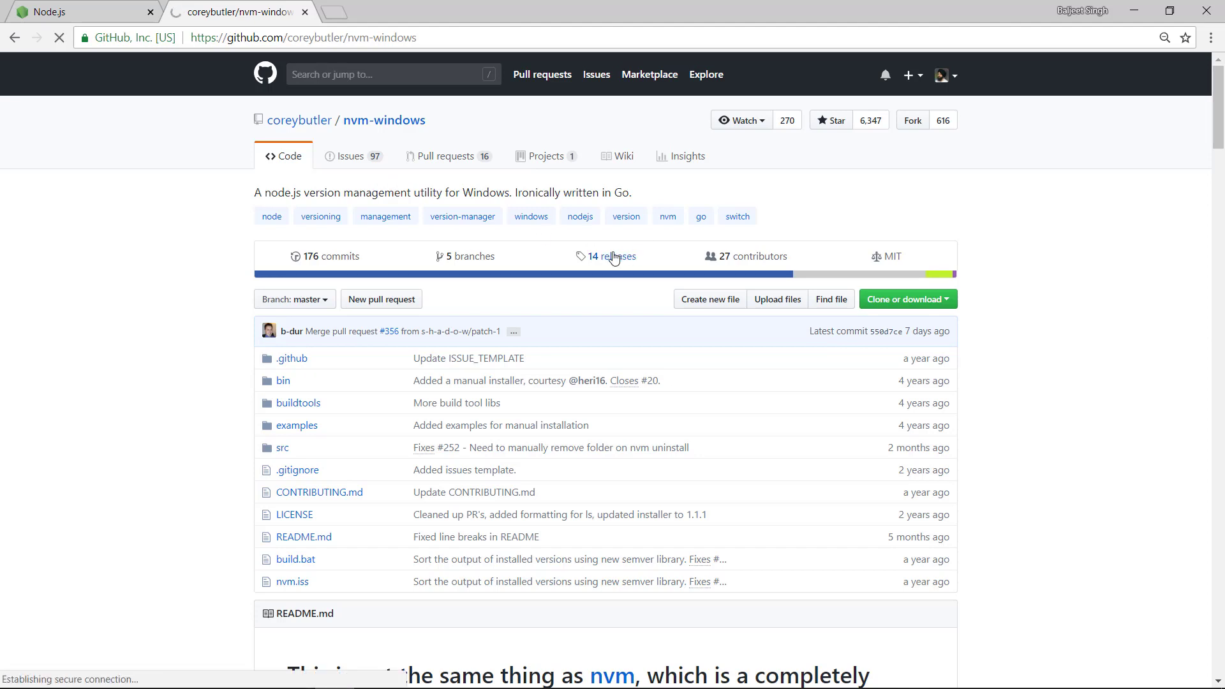
# Step: Load the releases page listing the 1.1.6 nvm-noinstall.zip and nvm-setup.zip assets
pyautogui.click(612, 257)
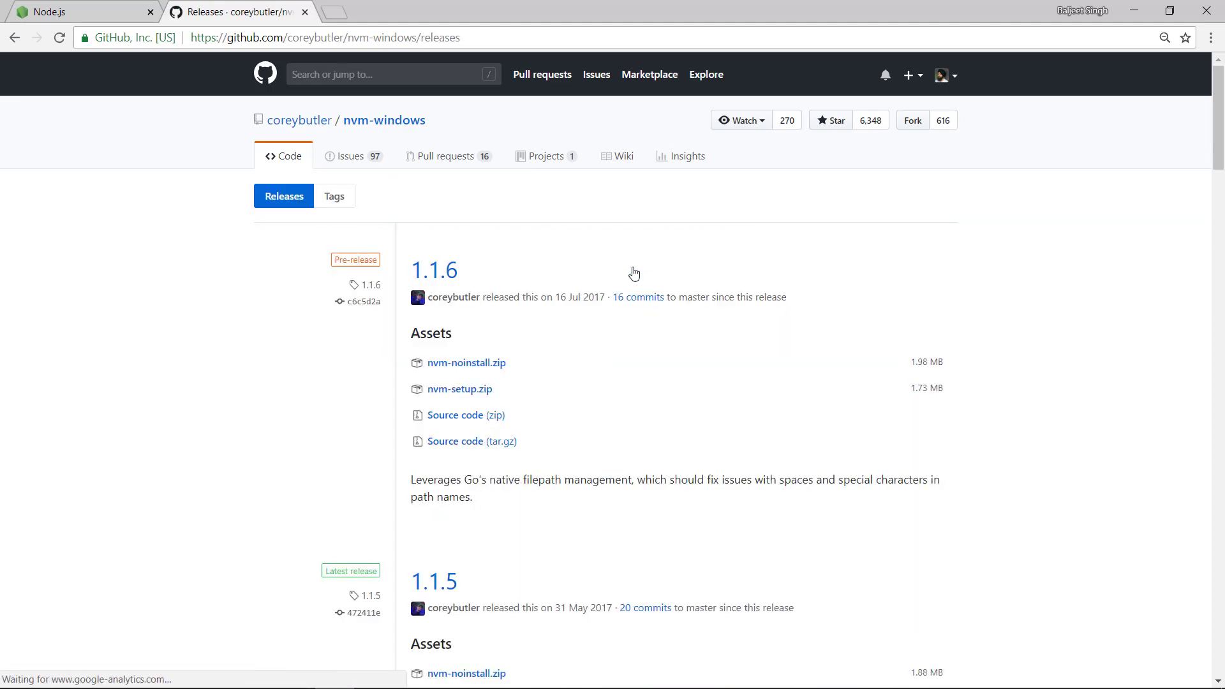
pyautogui.moveTo(433, 271)
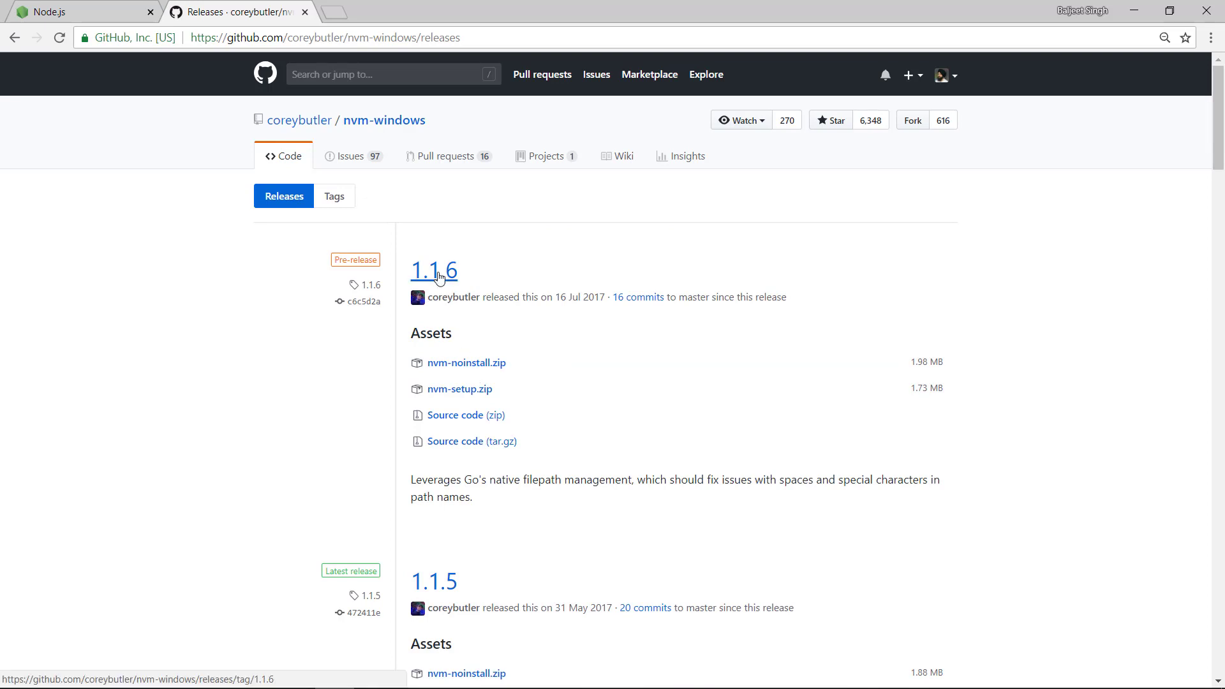
pyautogui.moveTo(434, 277)
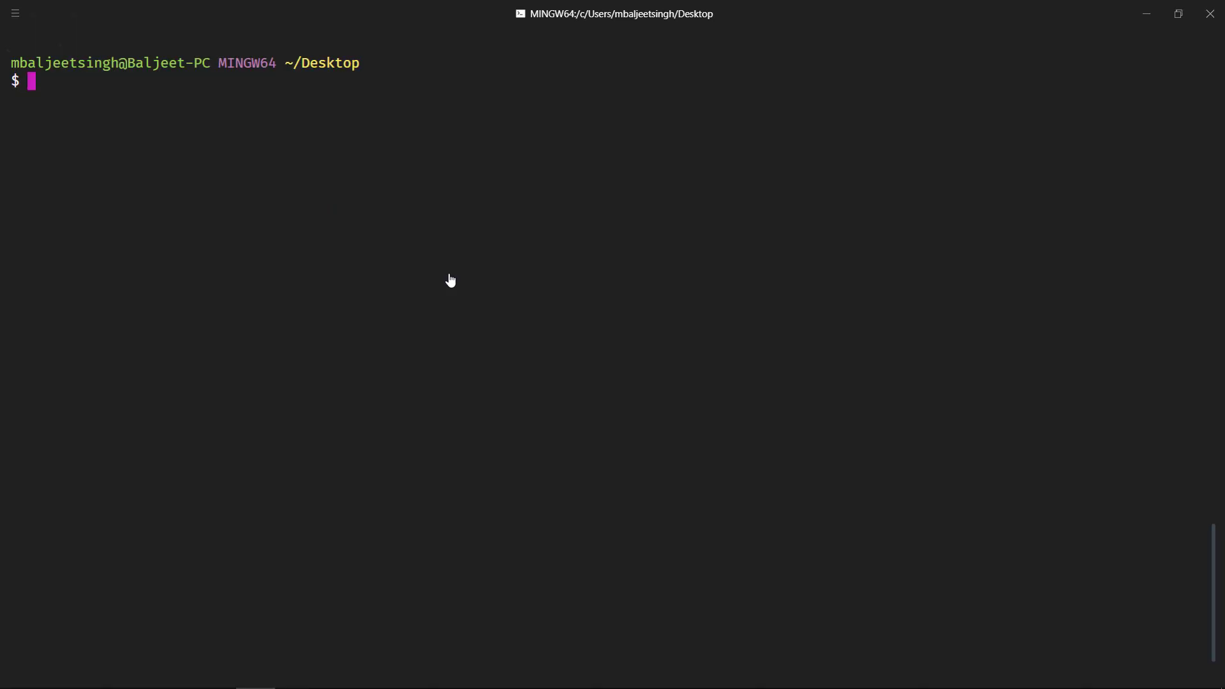
# Step: Run nvm for 1.1.6 help, then nvm list showing 10.6.0, 8.11.3, 6.11.3
pyautogui.write('nvm')
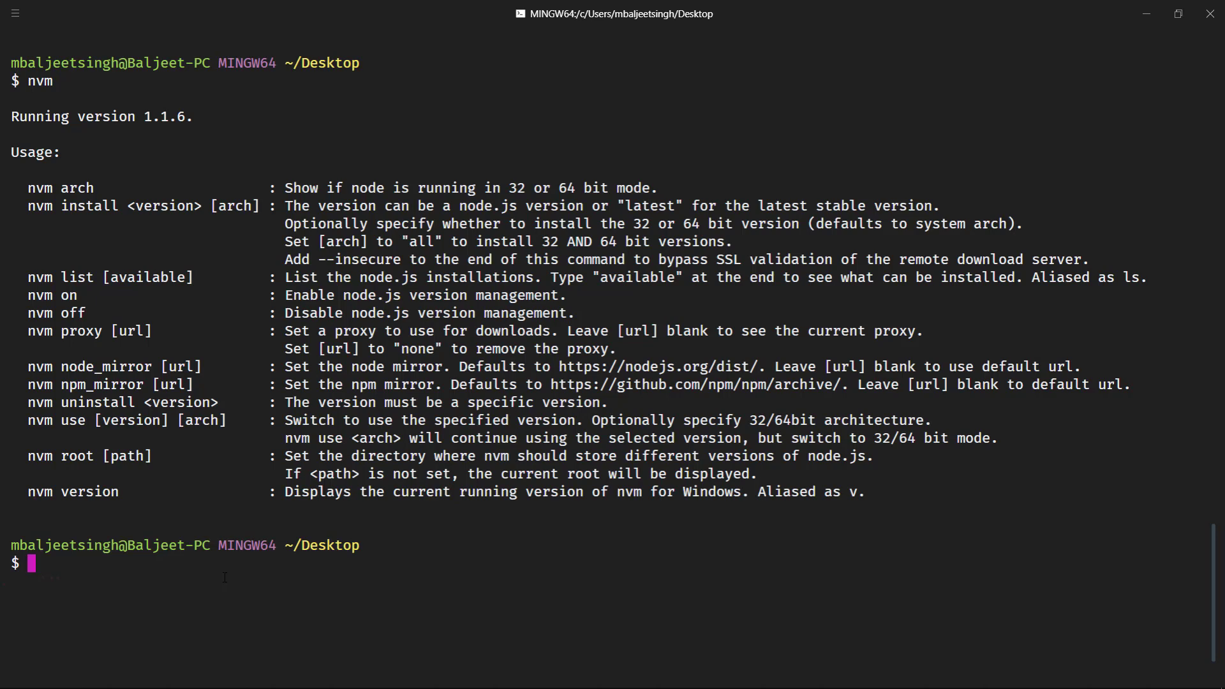
pyautogui.write('nvm list')
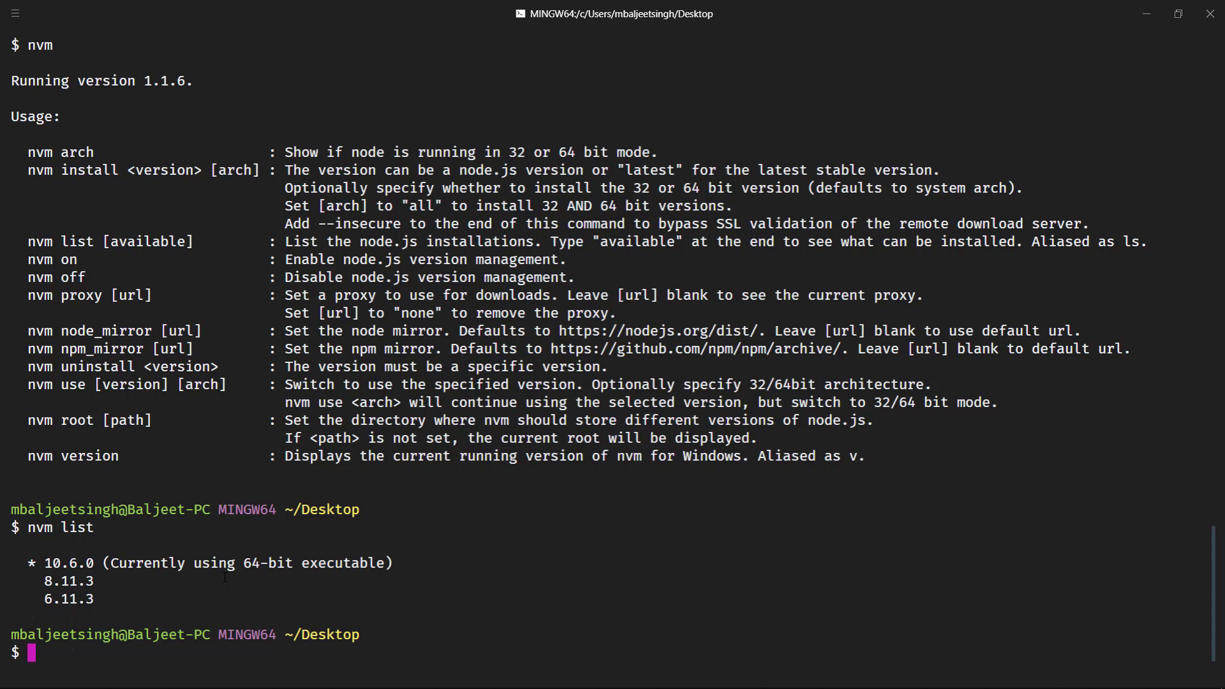
# Step: Run 'nvm install 9.1.3', then check the active node version
pyautogui.write('nvm i')
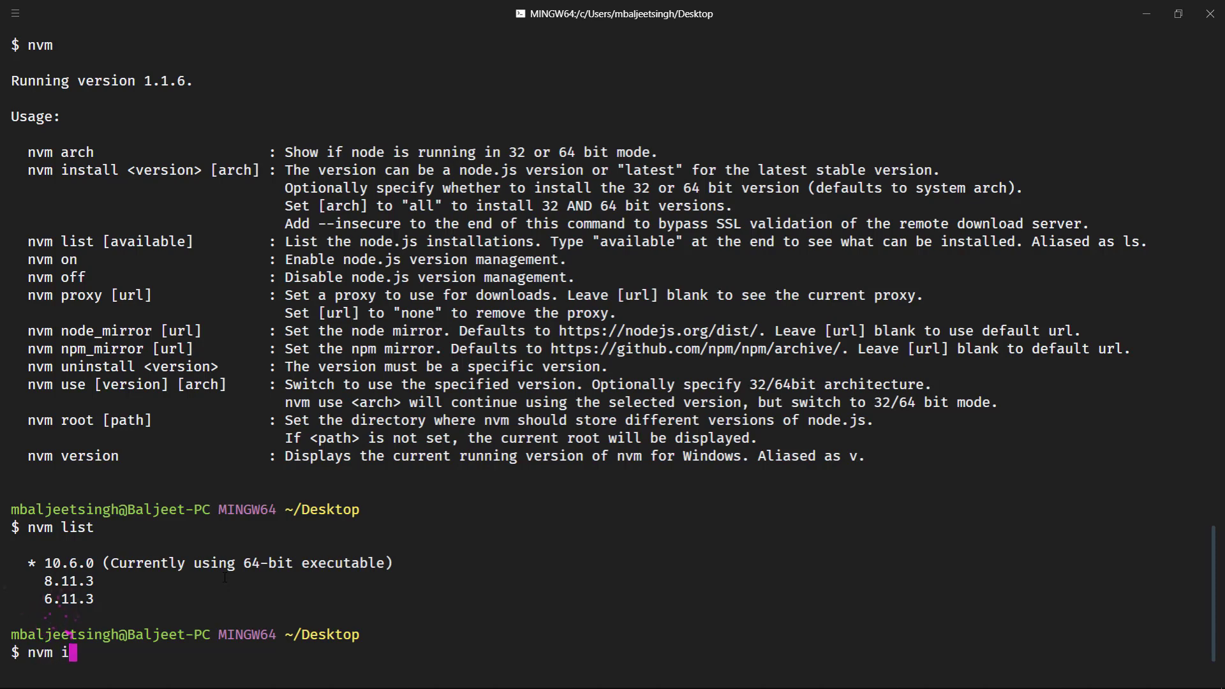
pyautogui.write('nstall')
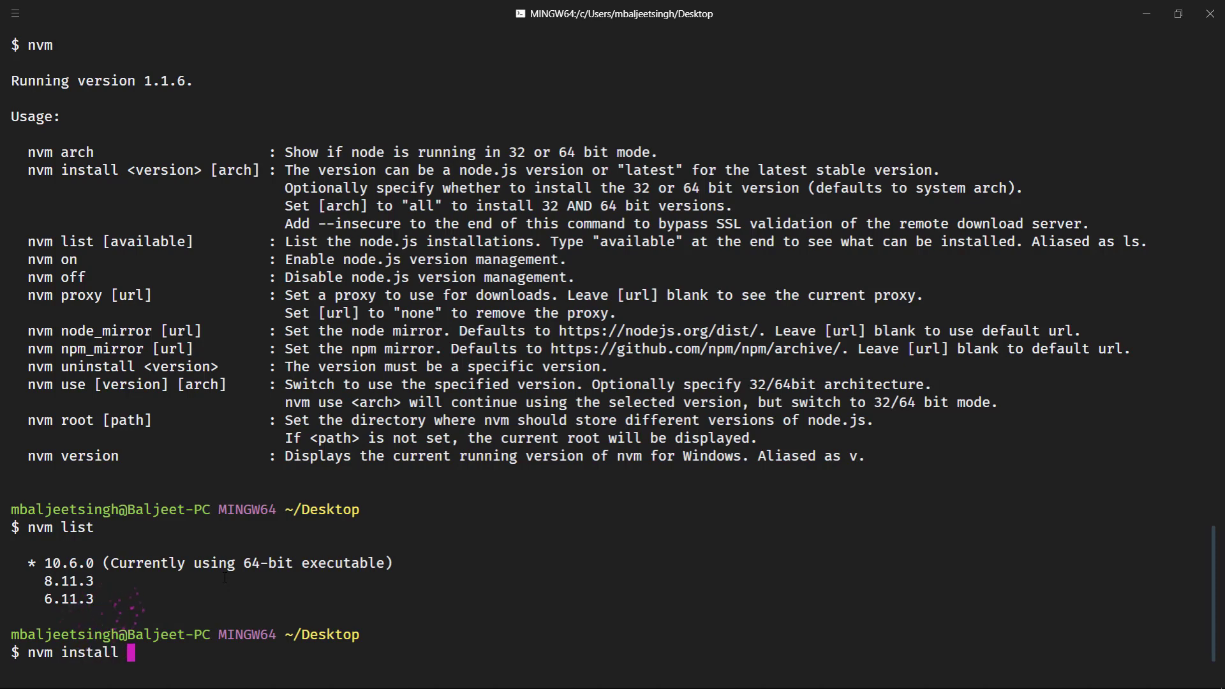
pyautogui.write('9.1.')
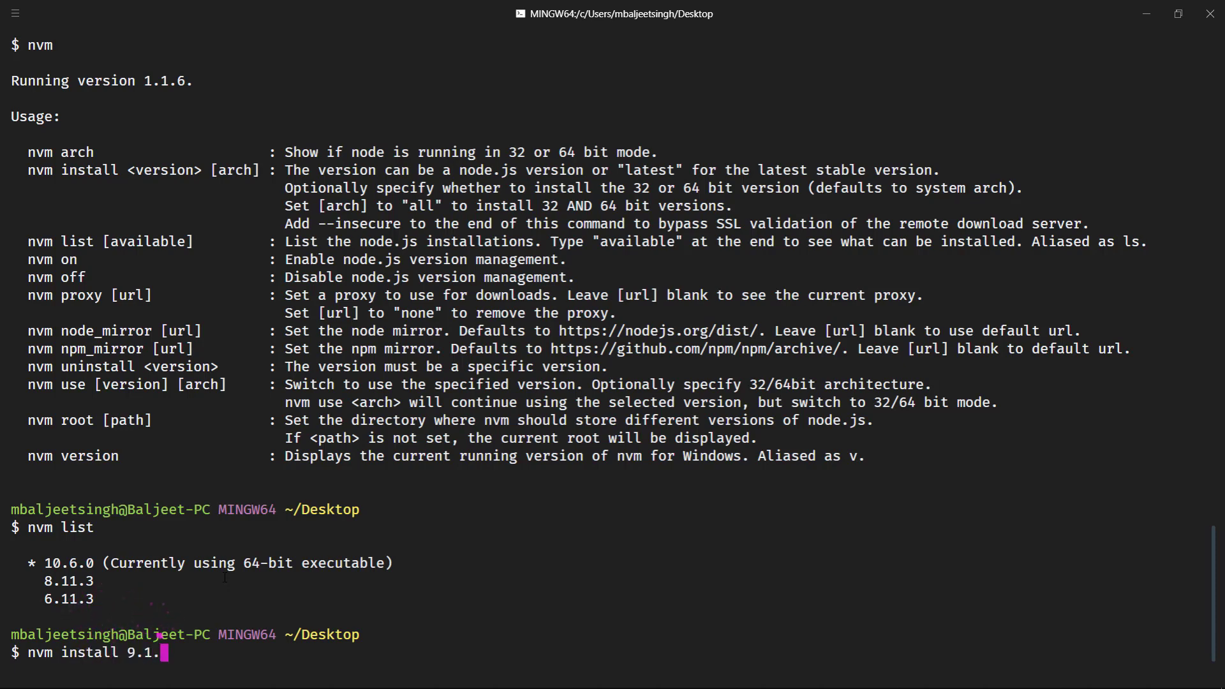
pyautogui.write('3')
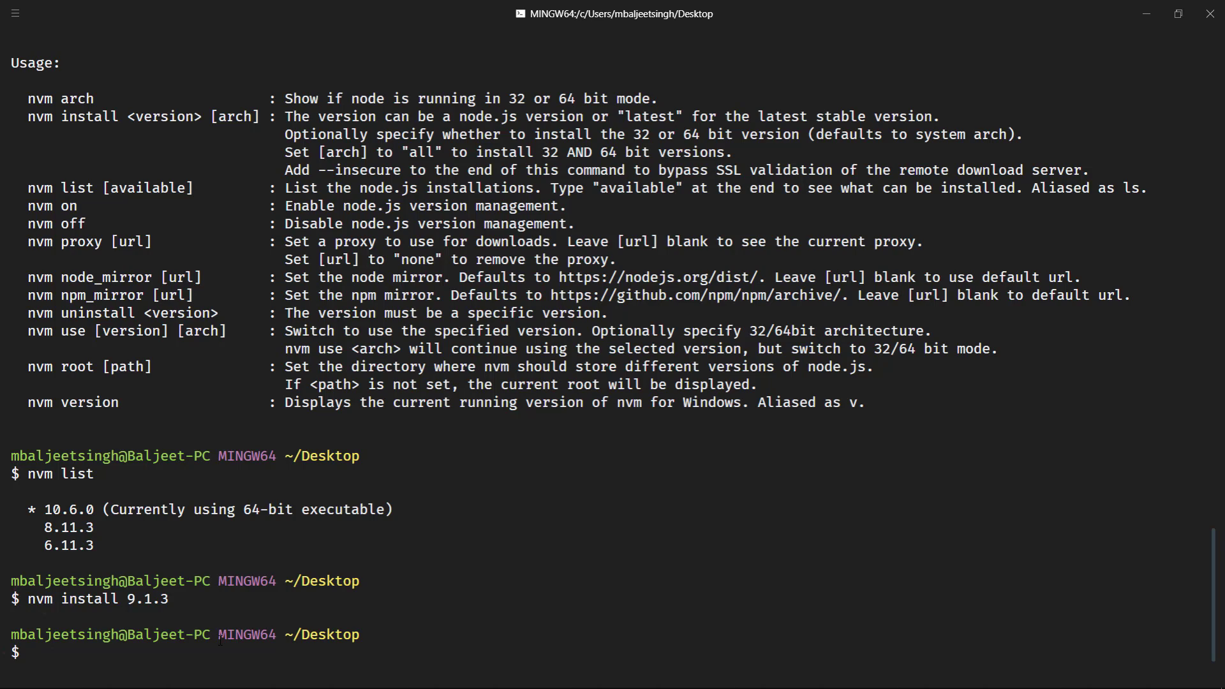
pyautogui.write('node -v')
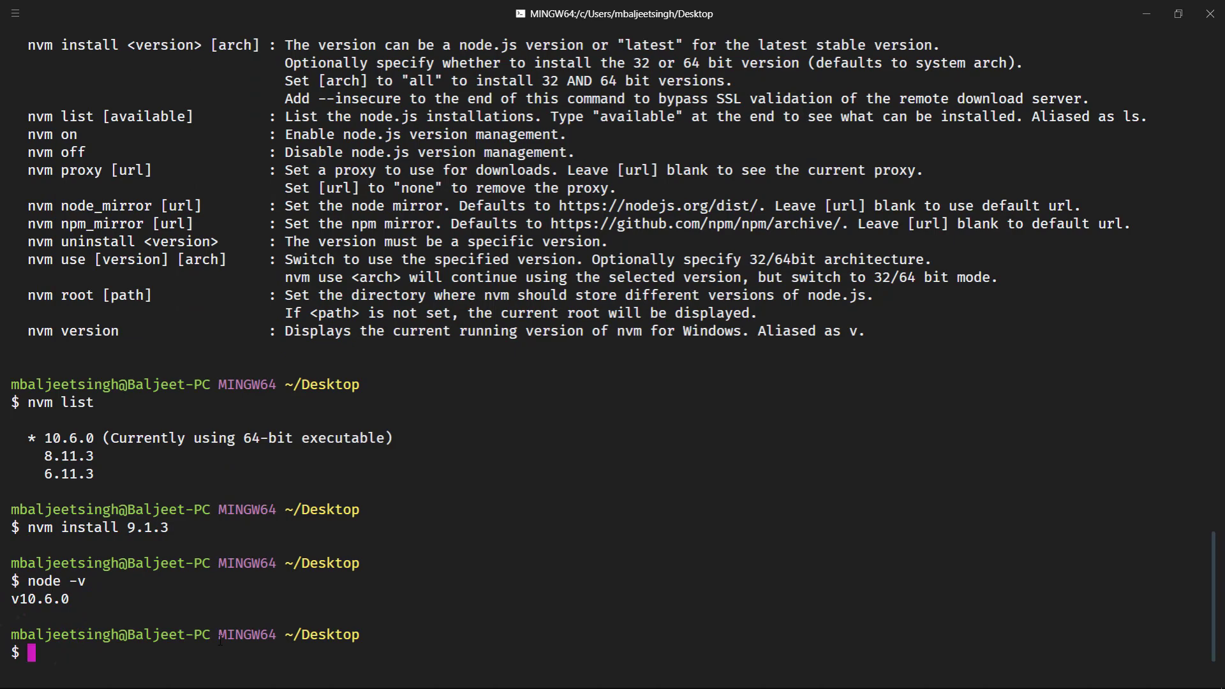
# Step: Switch to Node v8.11.3 (64-bit) with 'nvm use 8.11.3'
pyautogui.write('nvm use')
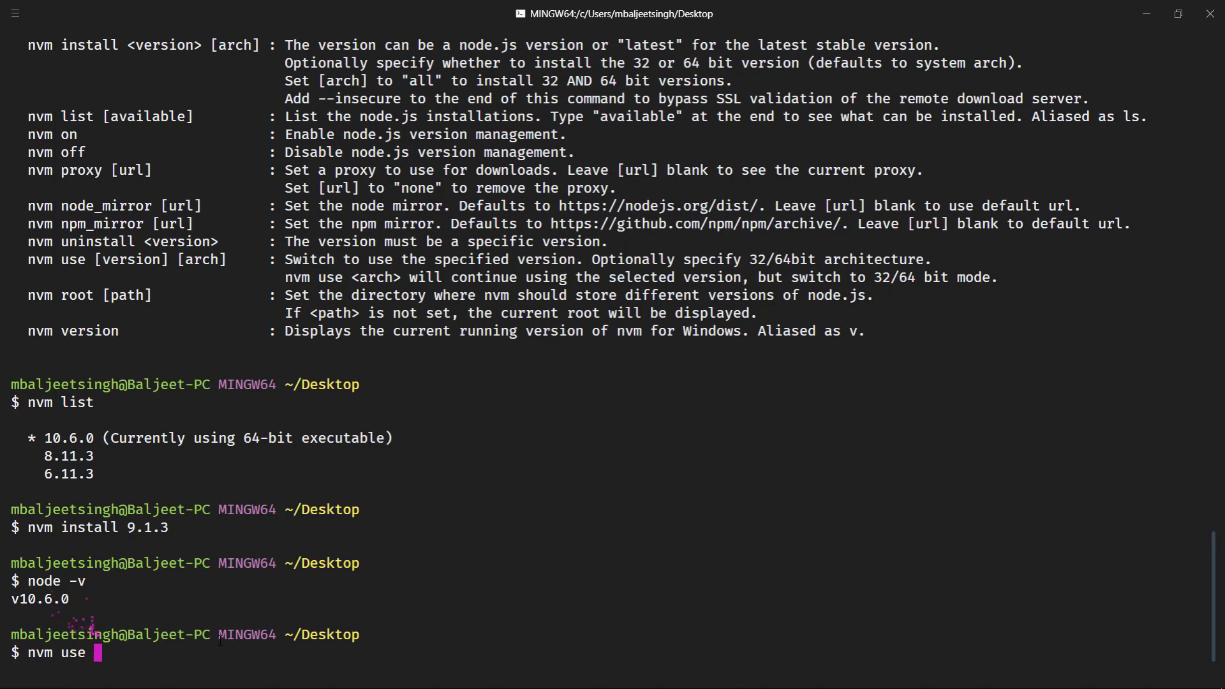
pyautogui.write('8.')
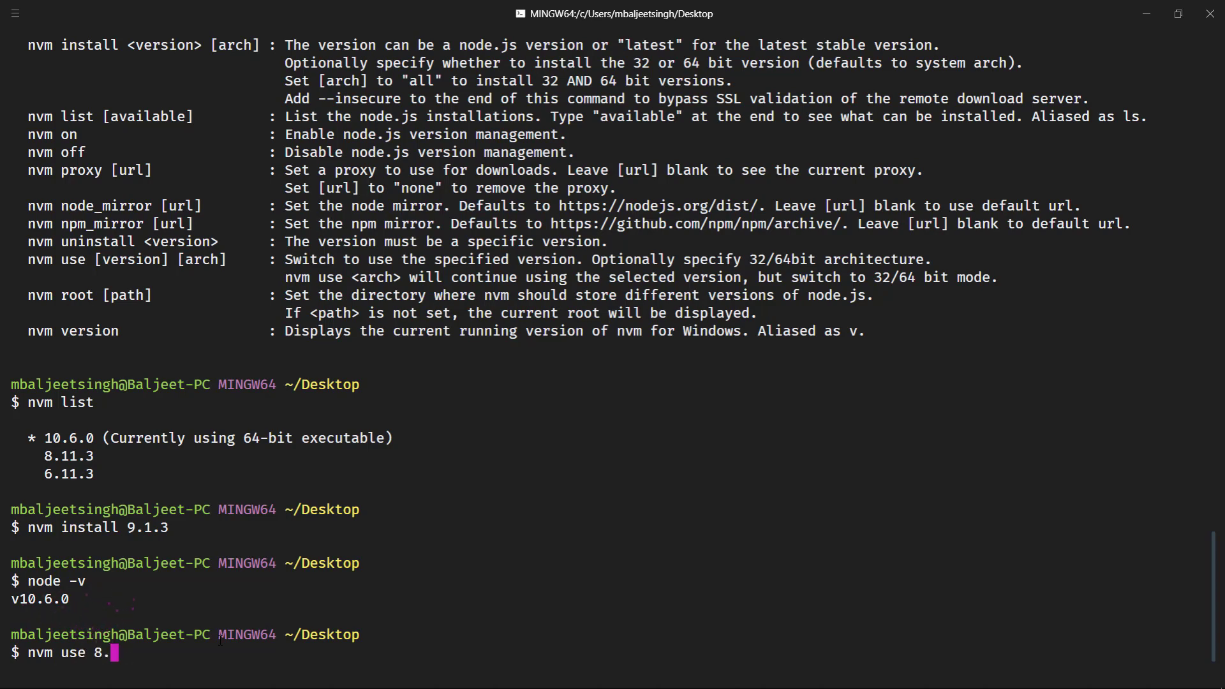
pyautogui.write('11.')
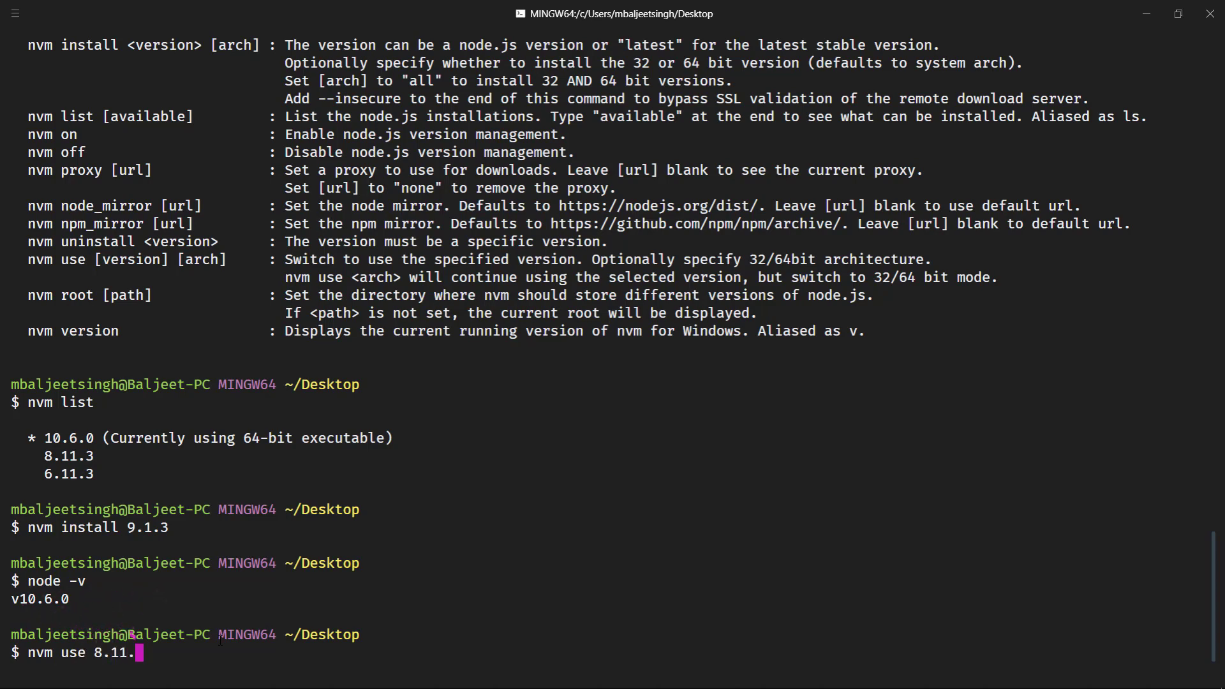
pyautogui.write('3')
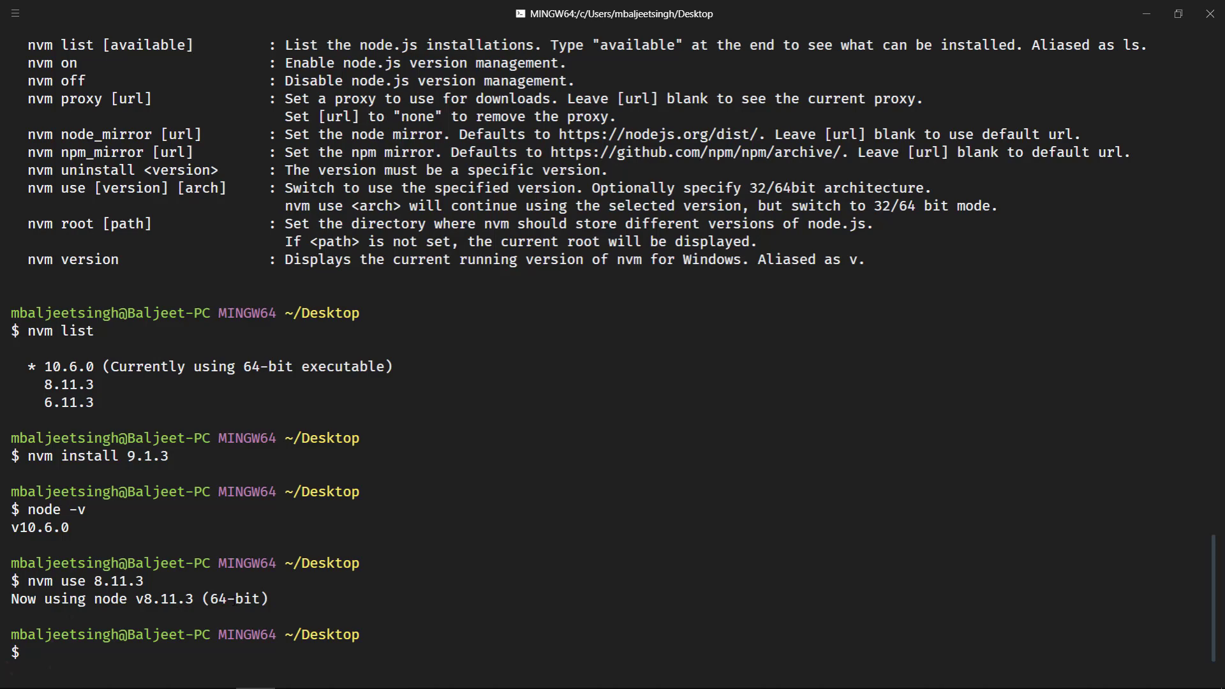
pyautogui.write('non')
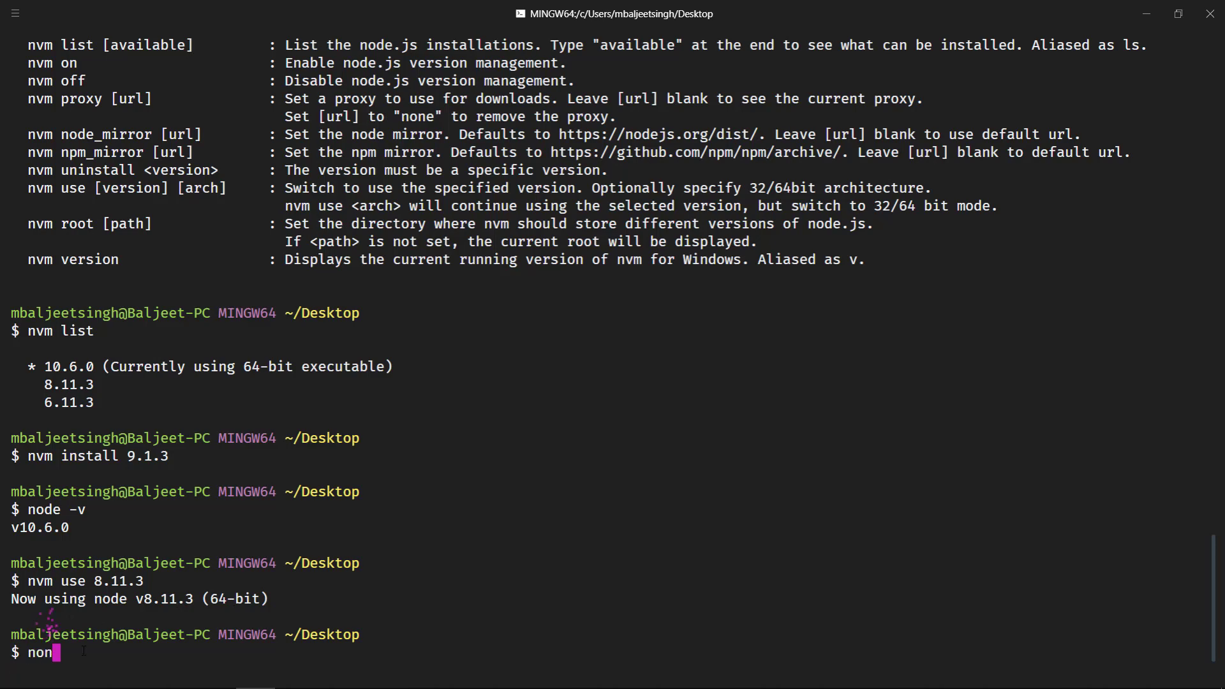